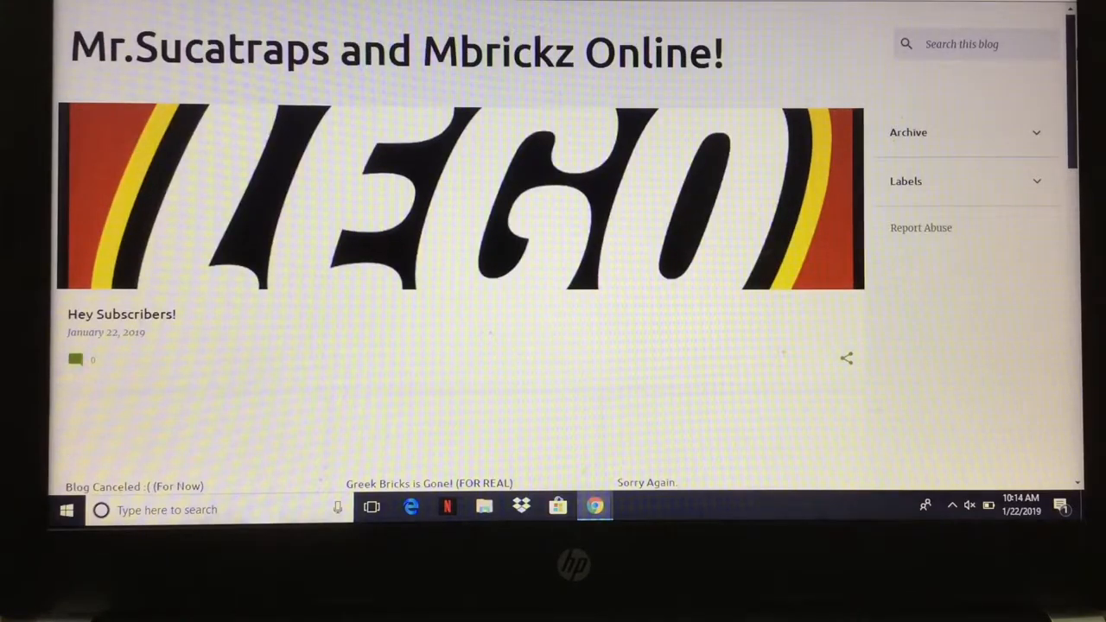
pyautogui.scroll(-3)
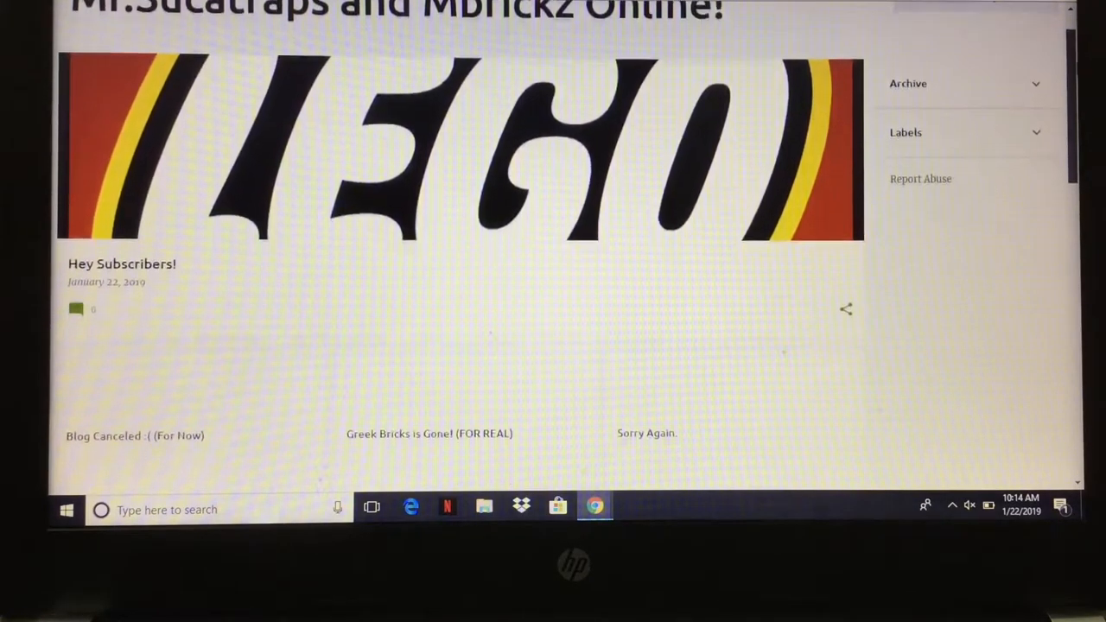
pyautogui.scroll(-3)
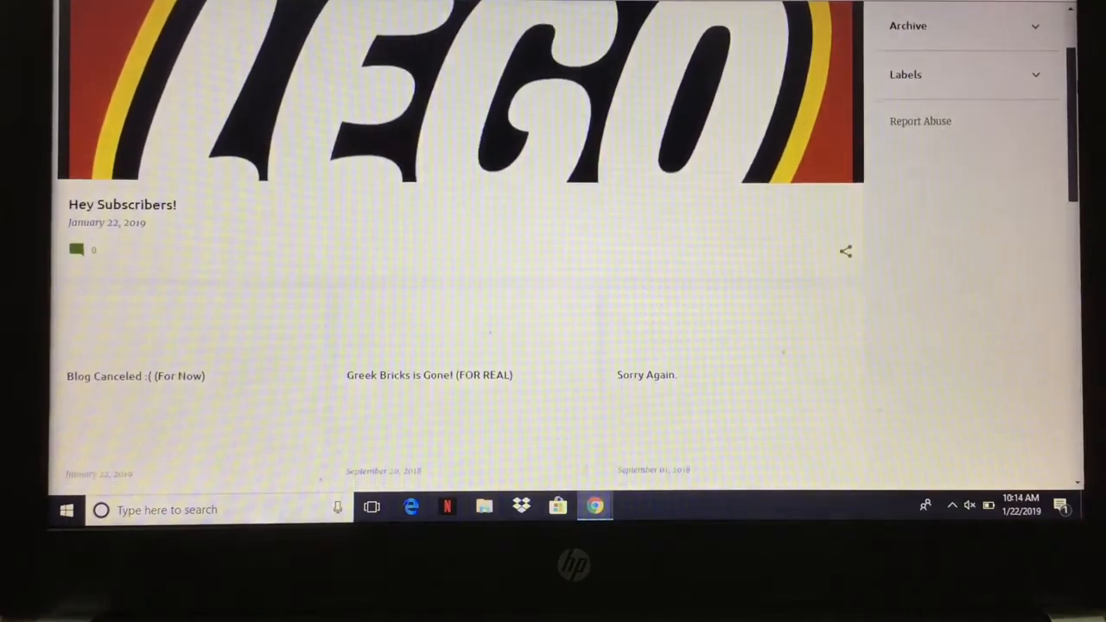
pyautogui.scroll(-3)
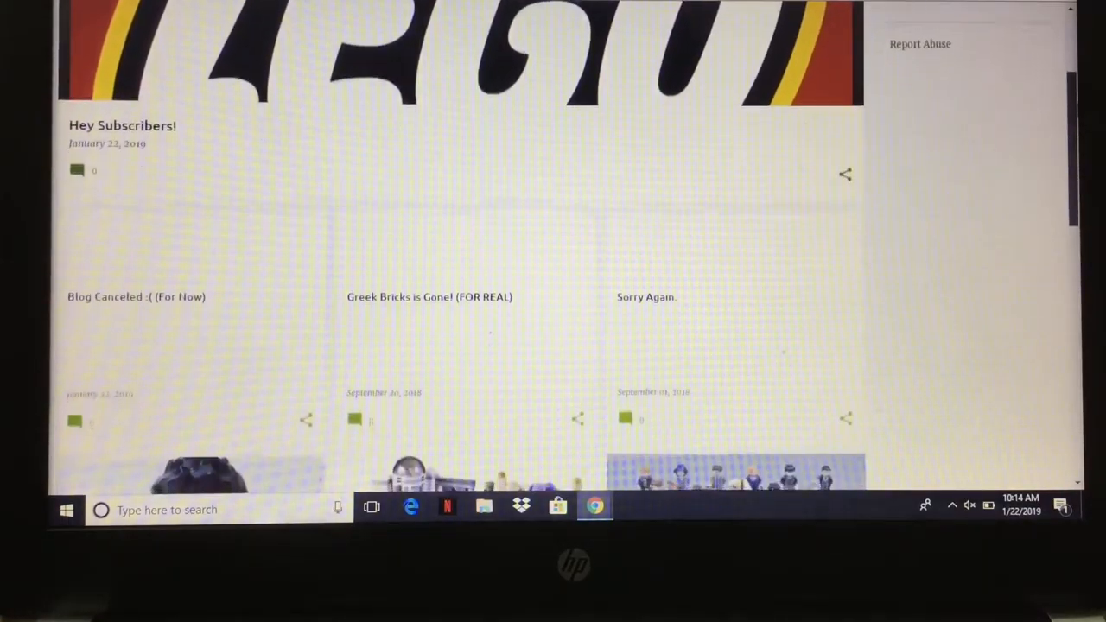
pyautogui.scroll(-3)
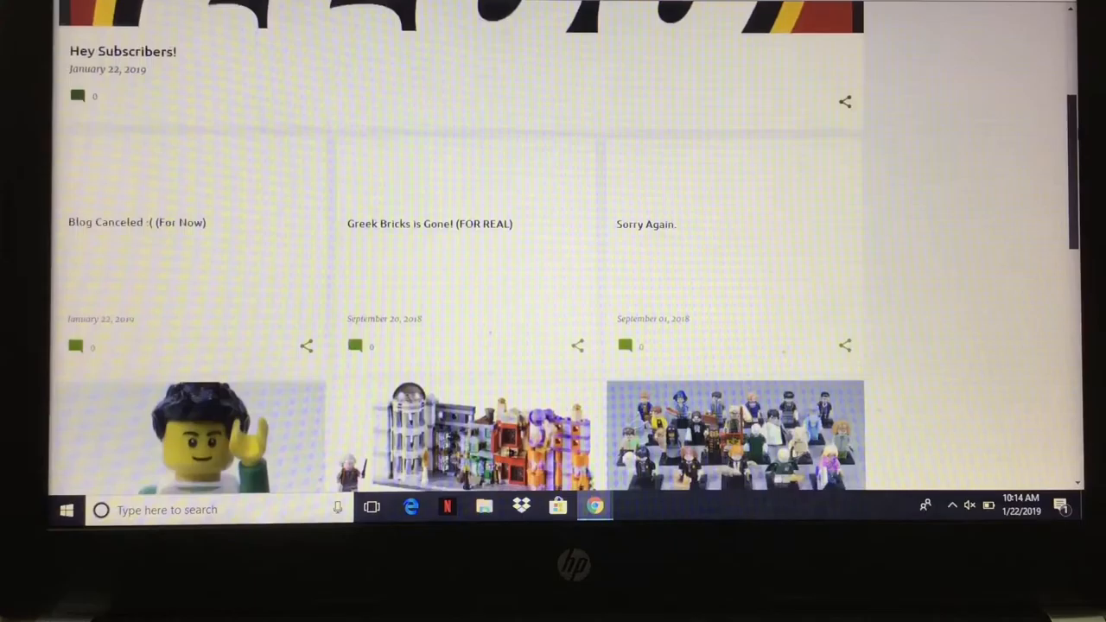
pyautogui.scroll(-3)
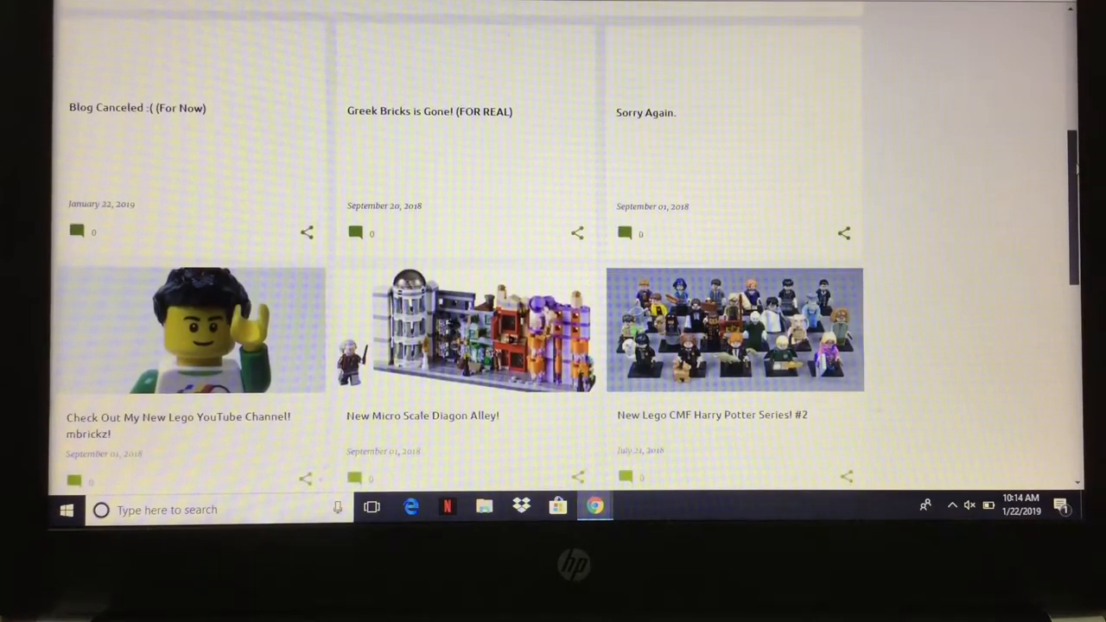
pyautogui.scroll(-3)
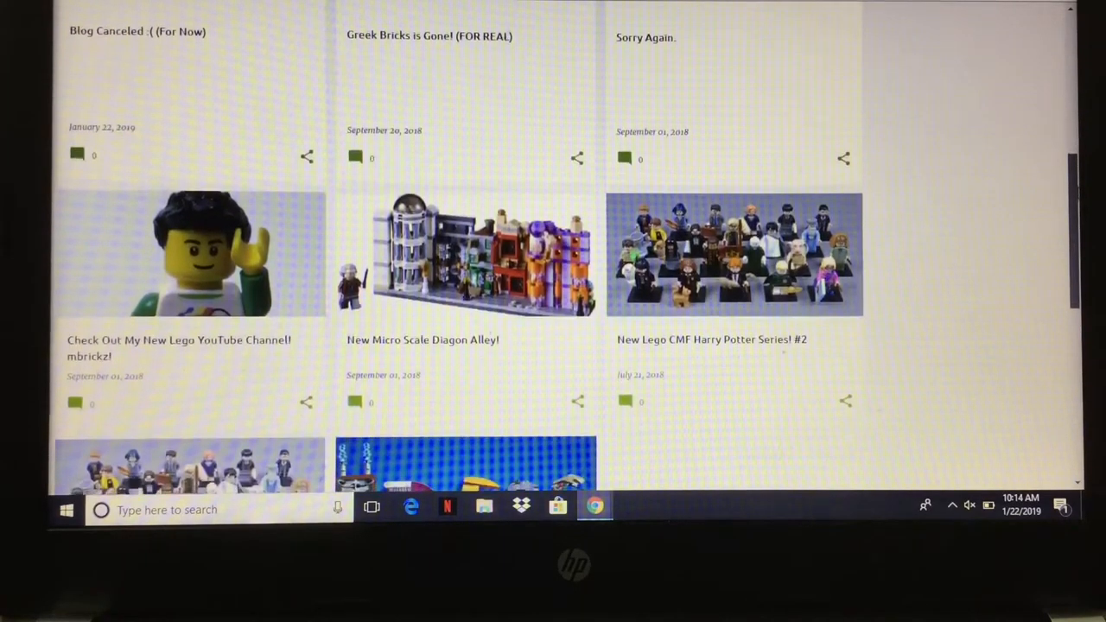
pyautogui.scroll(-3)
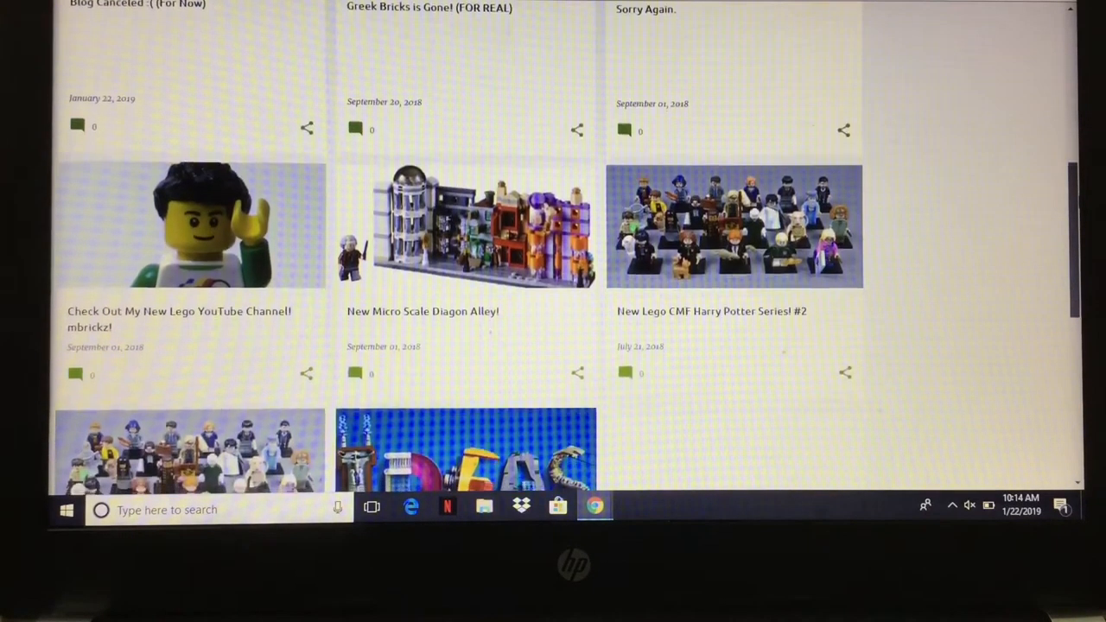
pyautogui.scroll(-3)
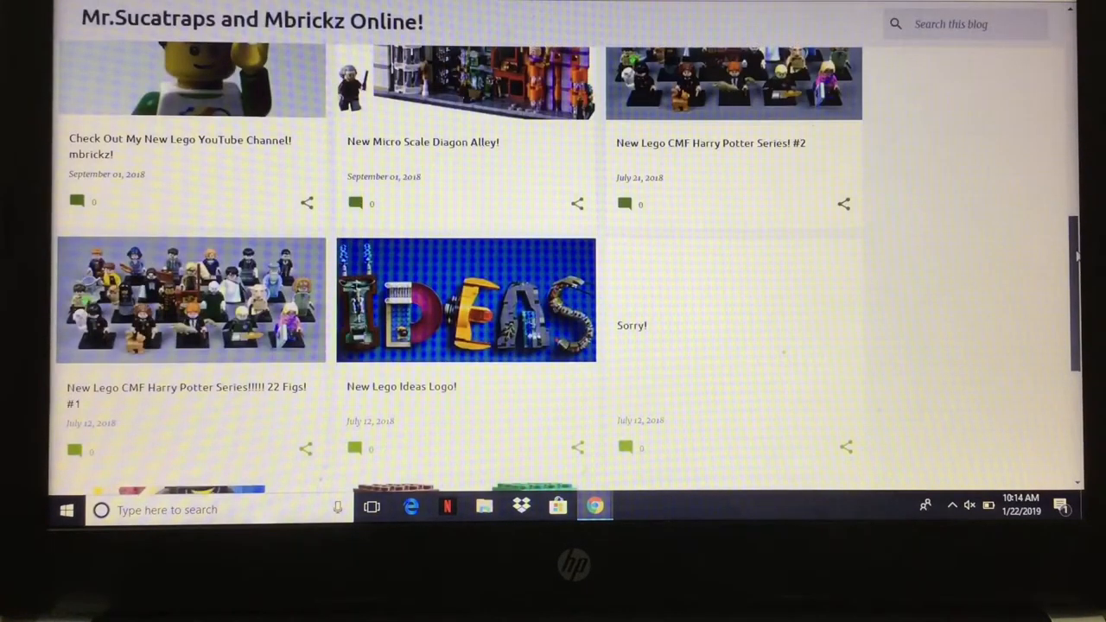
pyautogui.scroll(-3)
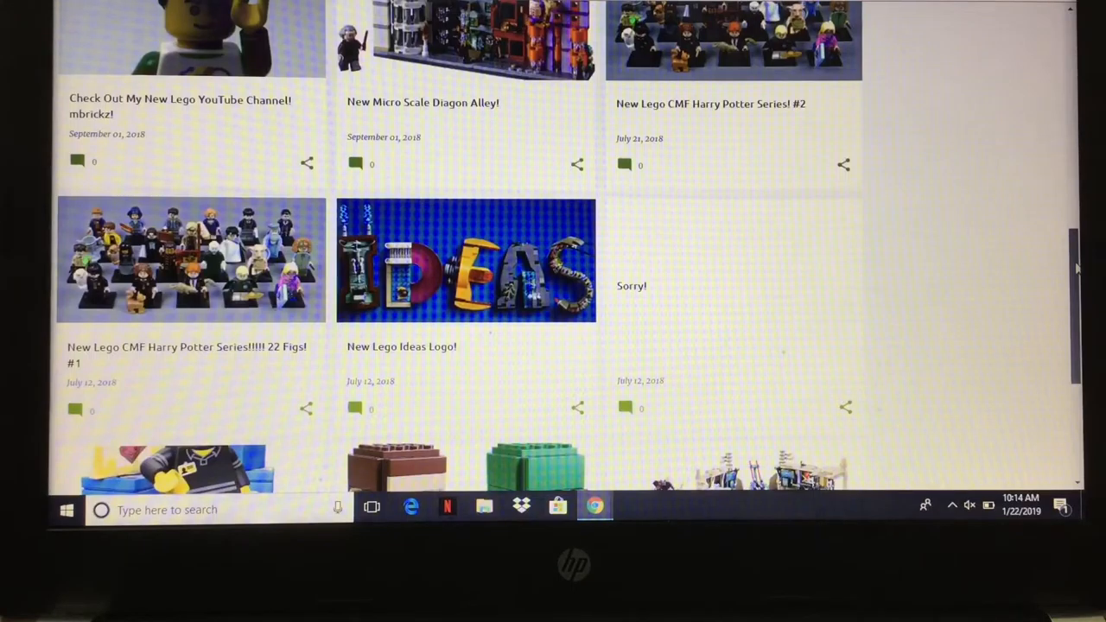
pyautogui.scroll(3)
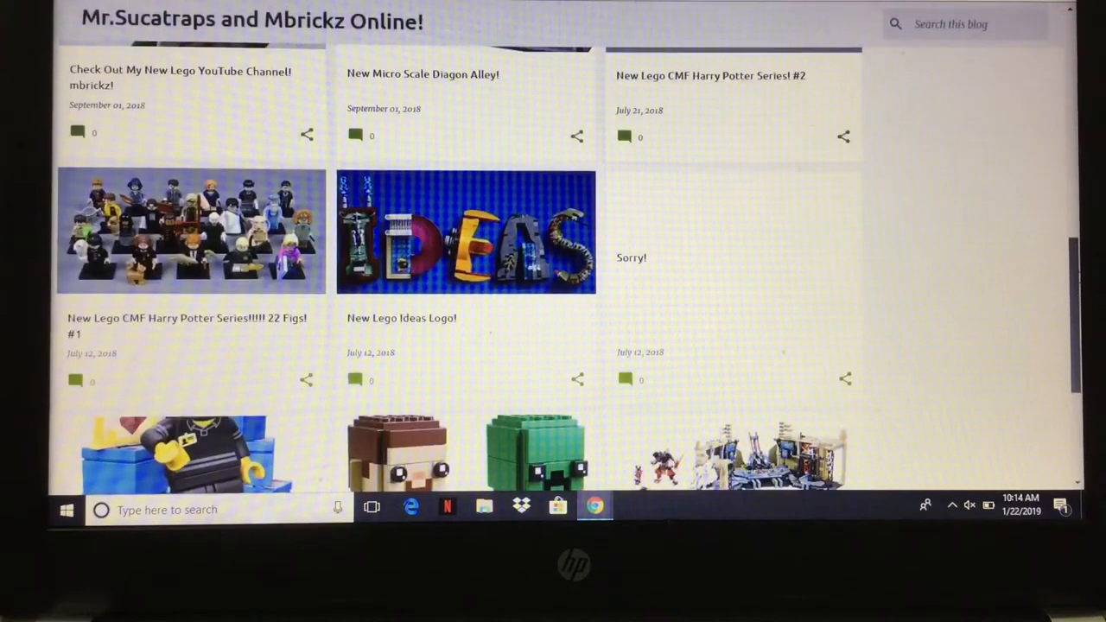
pyautogui.scroll(-3)
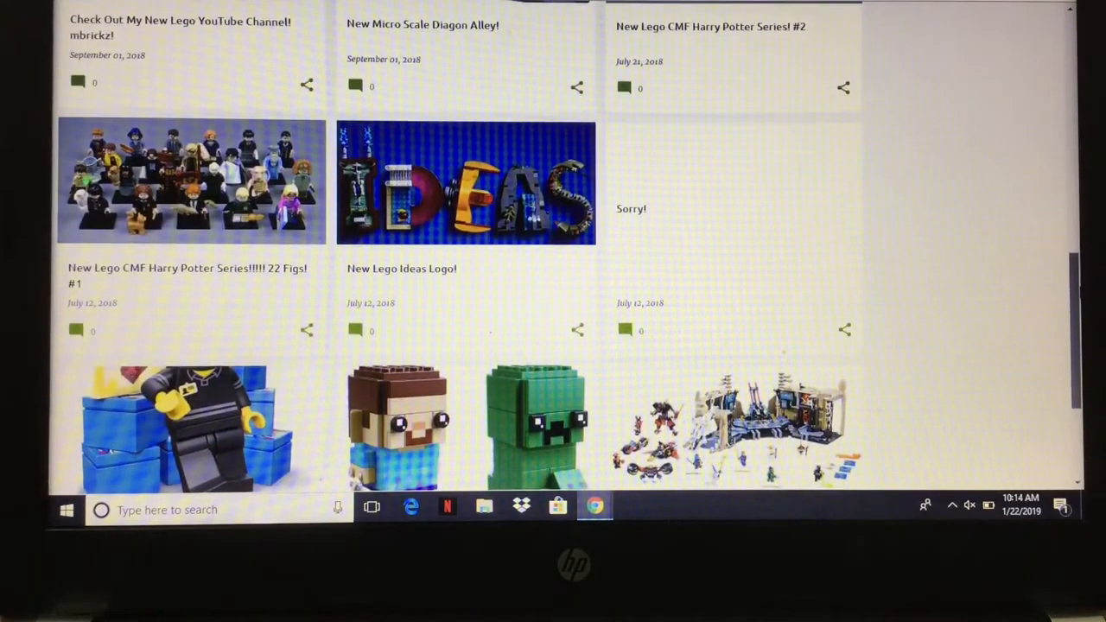
pyautogui.scroll(-3)
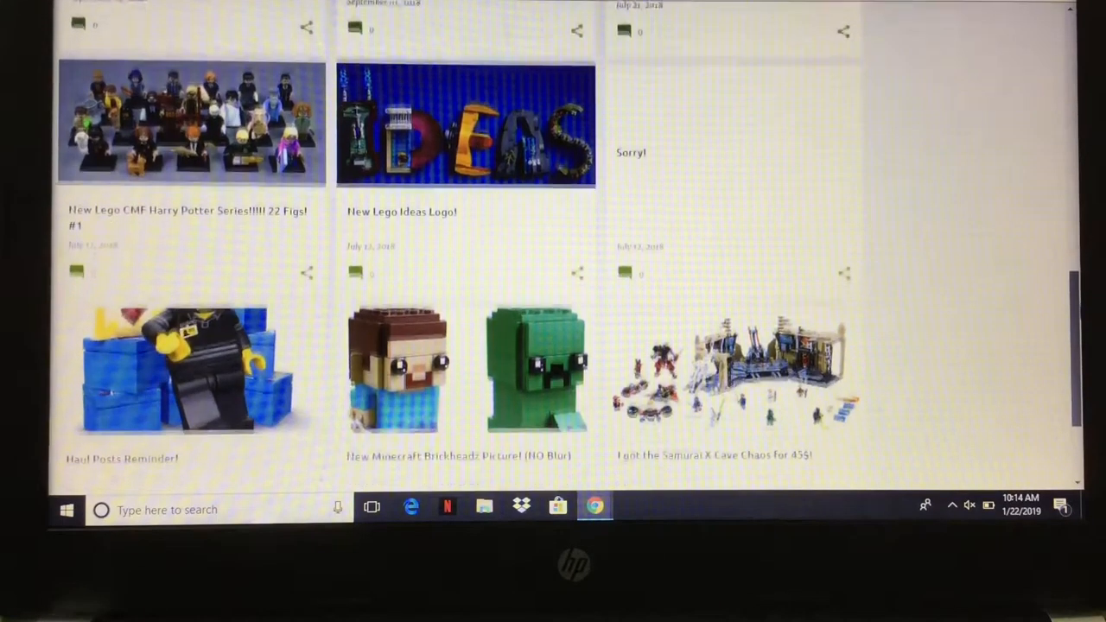
pyautogui.scroll(-3)
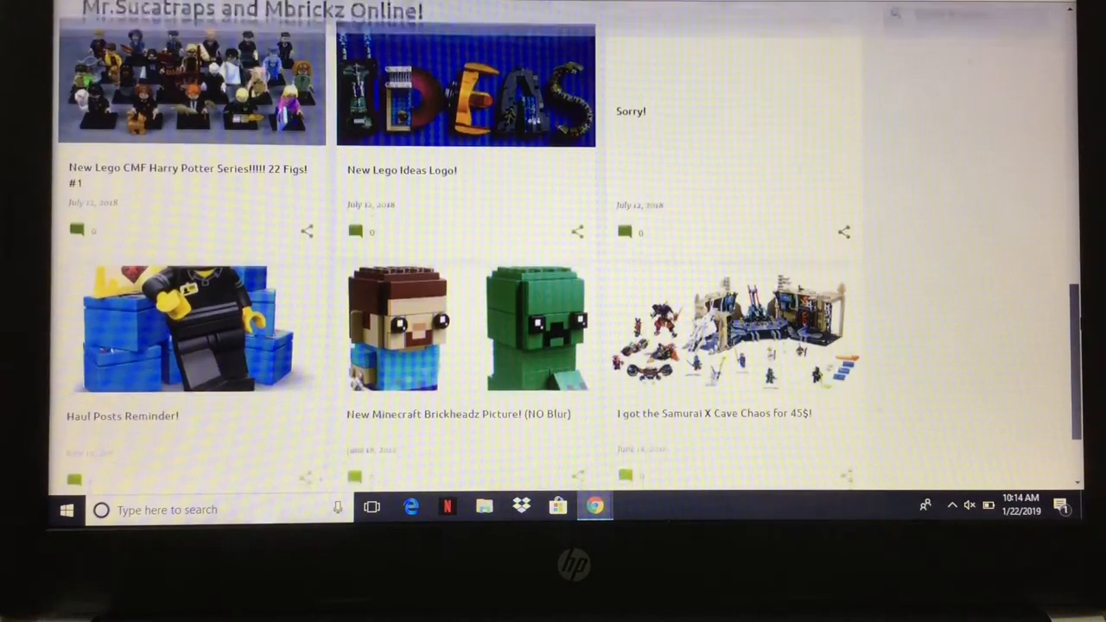
pyautogui.scroll(-3)
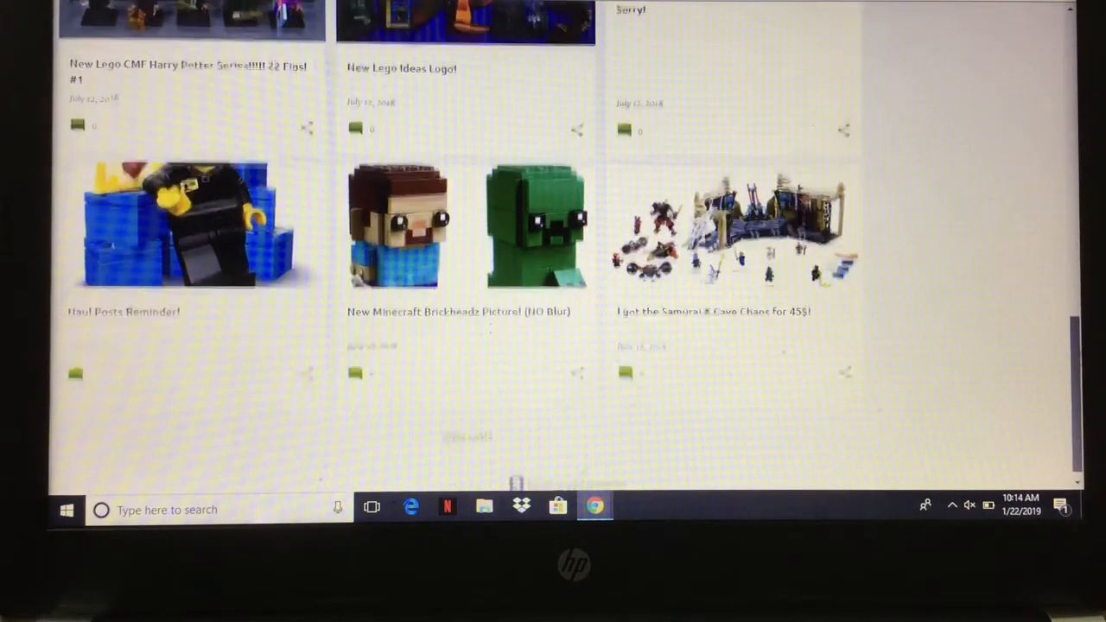